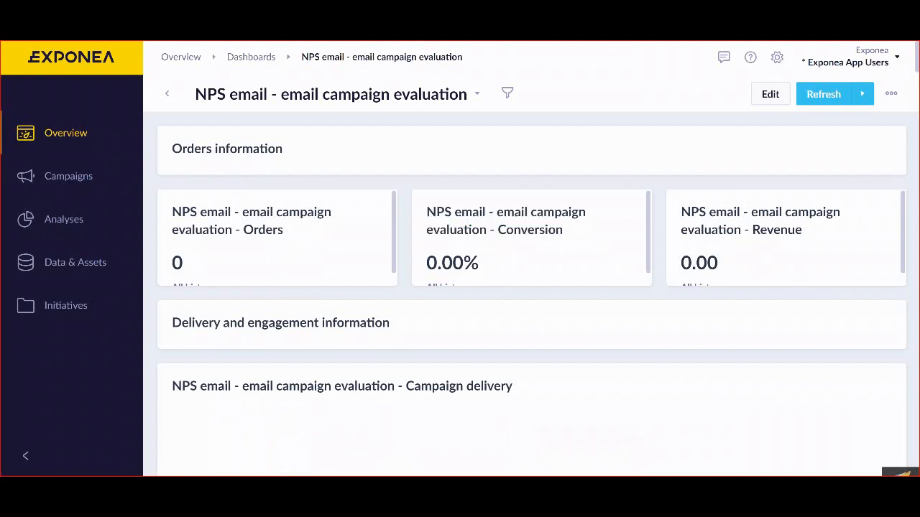
{"action": "mouse_move", "coordinate": [541, 246]}
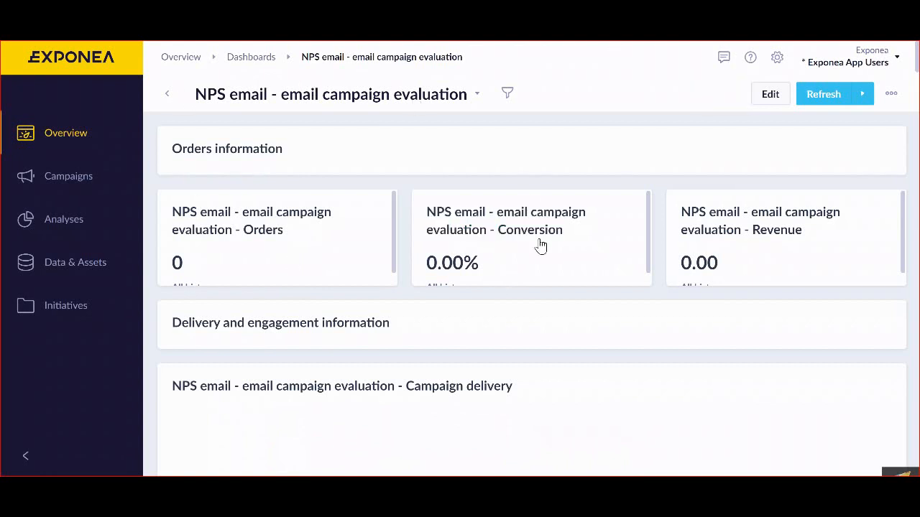
{"action": "mouse_move", "coordinate": [540, 245]}
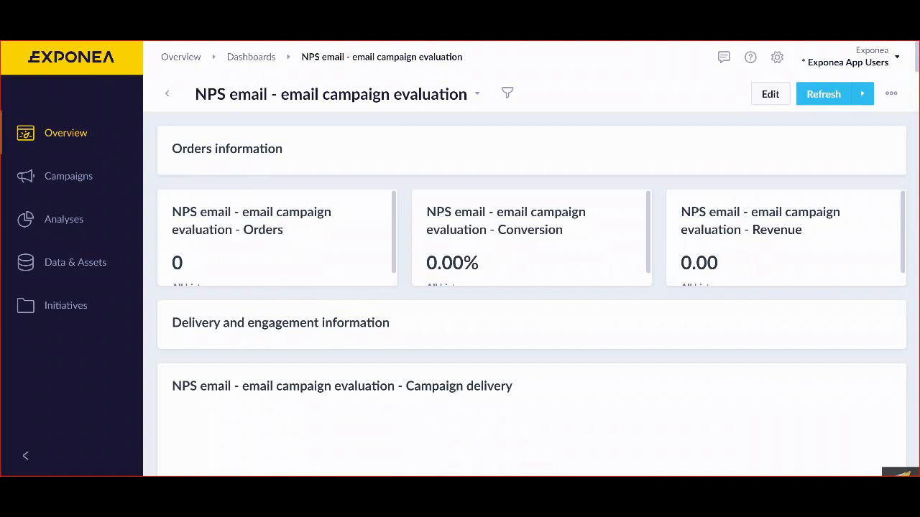
{"action": "mouse_move", "coordinate": [359, 195]}
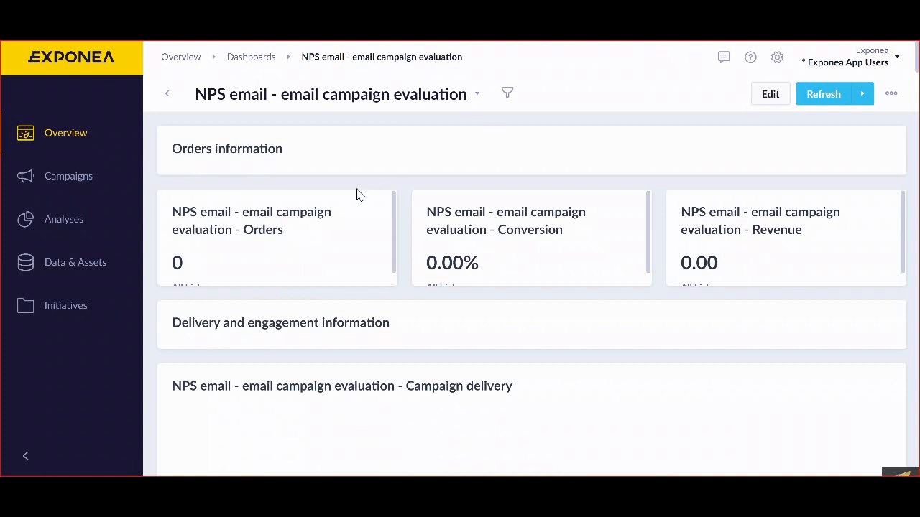
- Start a new Simple metric counting users, previewing 243 096.00
{"action": "left_click", "coordinate": [66, 132]}
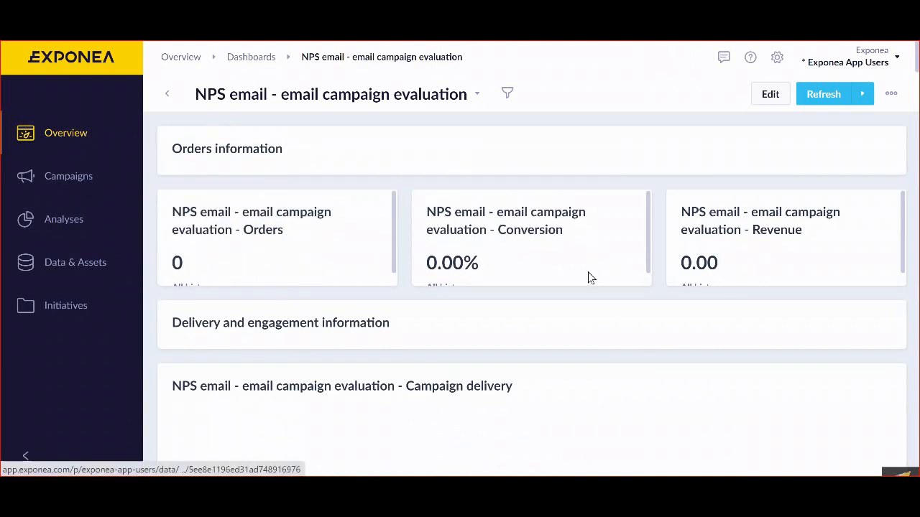
{"action": "mouse_move", "coordinate": [762, 264]}
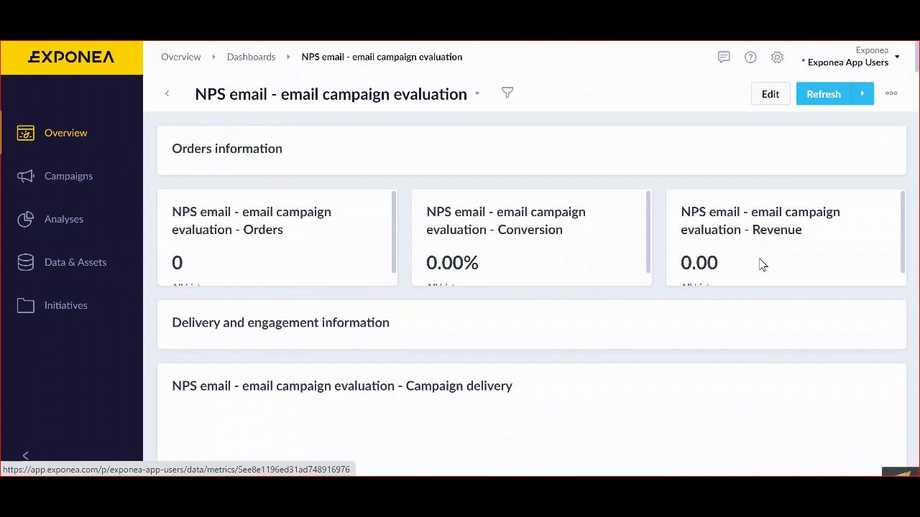
{"action": "mouse_move", "coordinate": [486, 170]}
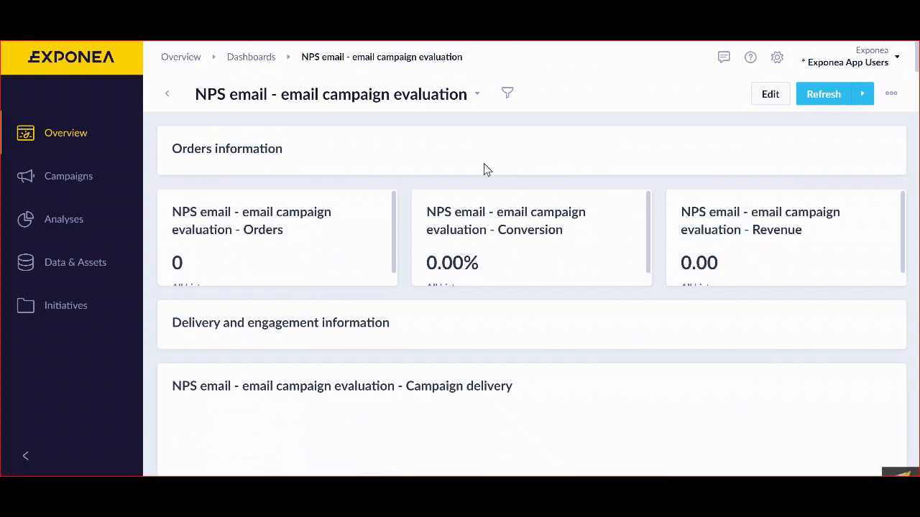
{"action": "mouse_move", "coordinate": [664, 104]}
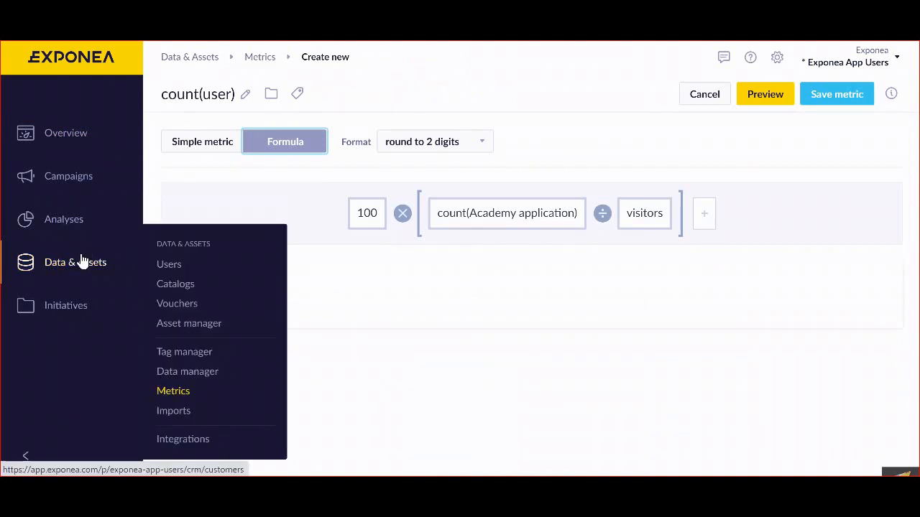
{"action": "left_click", "coordinate": [201, 140]}
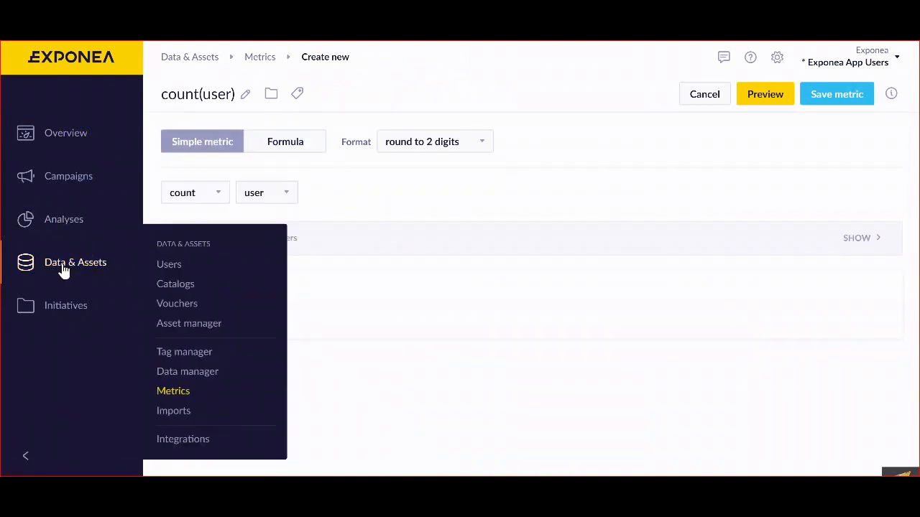
{"action": "mouse_move", "coordinate": [199, 402]}
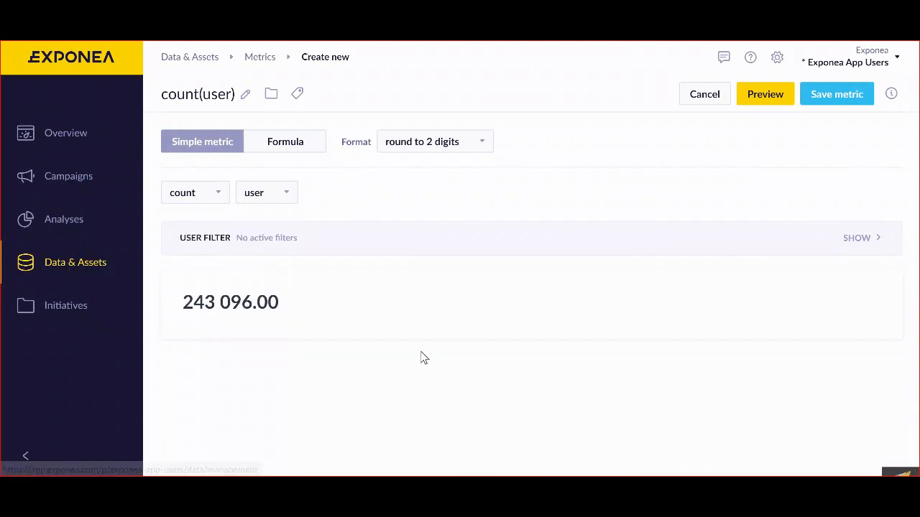
{"action": "mouse_move", "coordinate": [397, 239]}
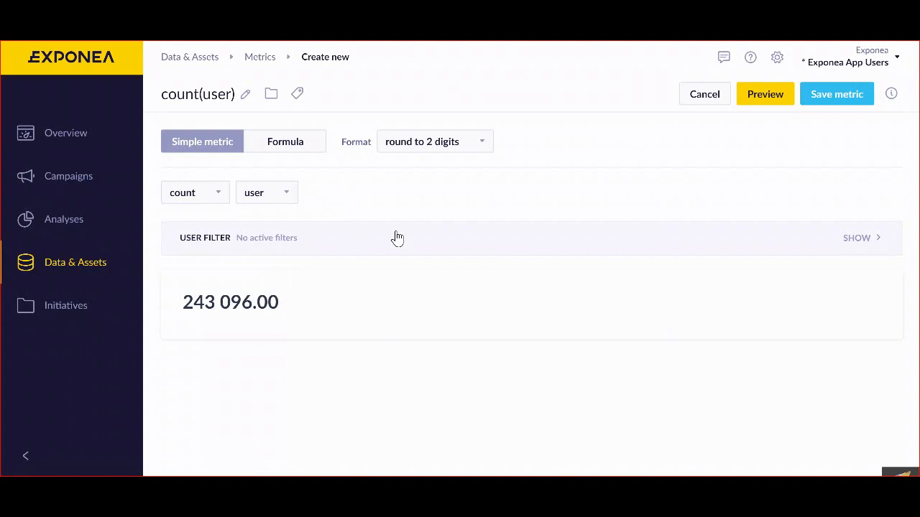
{"action": "mouse_move", "coordinate": [460, 339]}
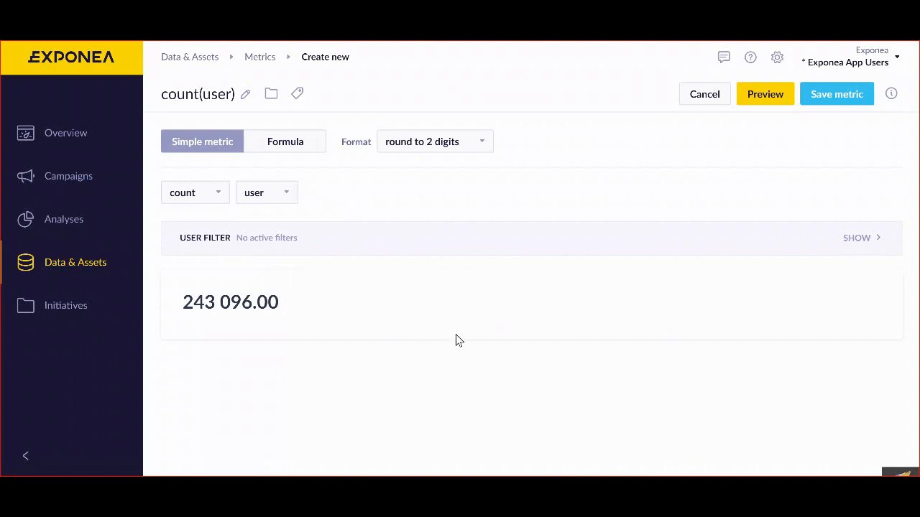
{"action": "mouse_move", "coordinate": [210, 148]}
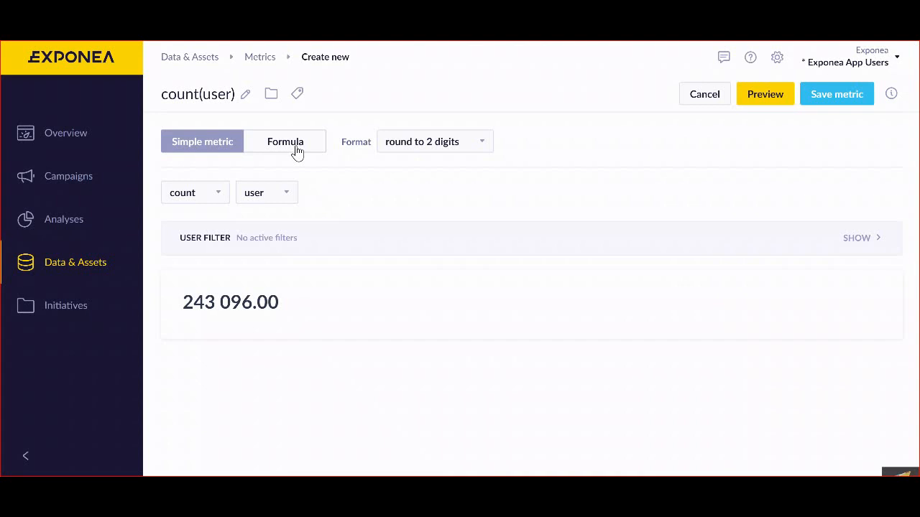
{"action": "mouse_move", "coordinate": [287, 151]}
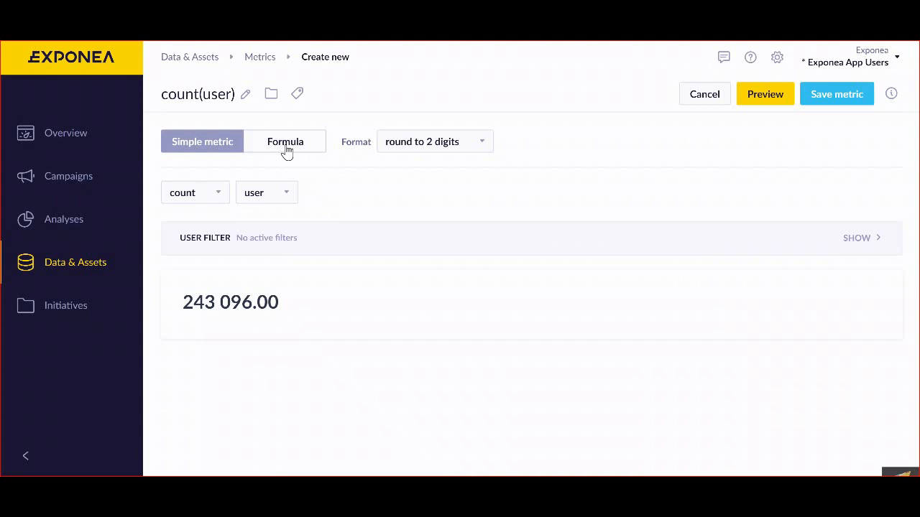
- Show the formula 100 × count(Academy application) ÷ visitors
{"action": "left_click", "coordinate": [284, 141]}
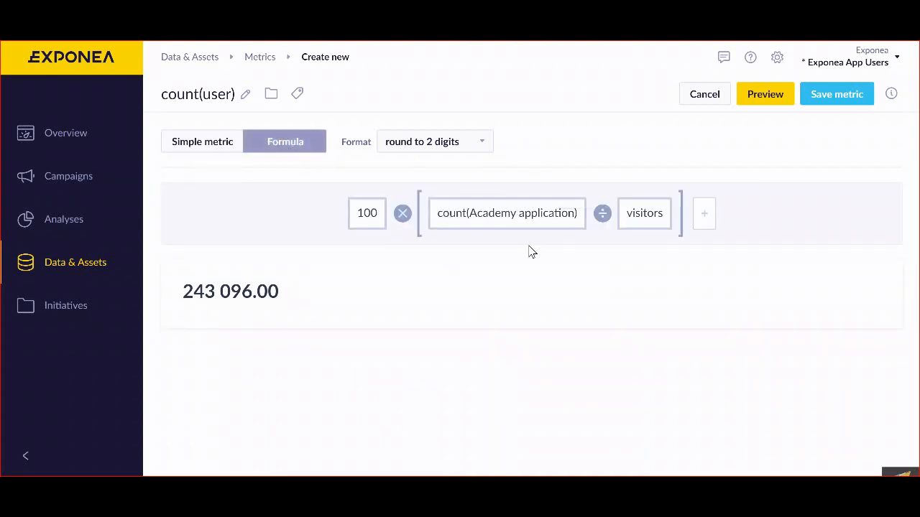
{"action": "mouse_move", "coordinate": [537, 303]}
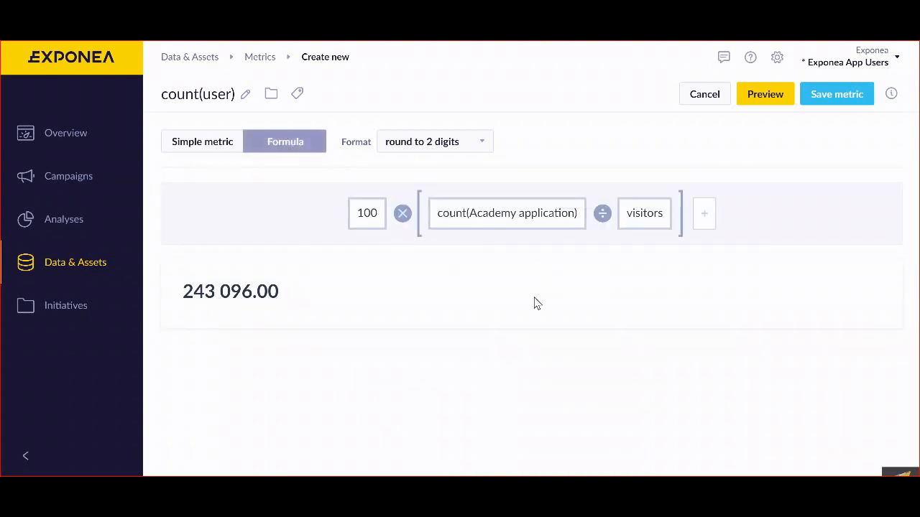
{"action": "mouse_move", "coordinate": [617, 261]}
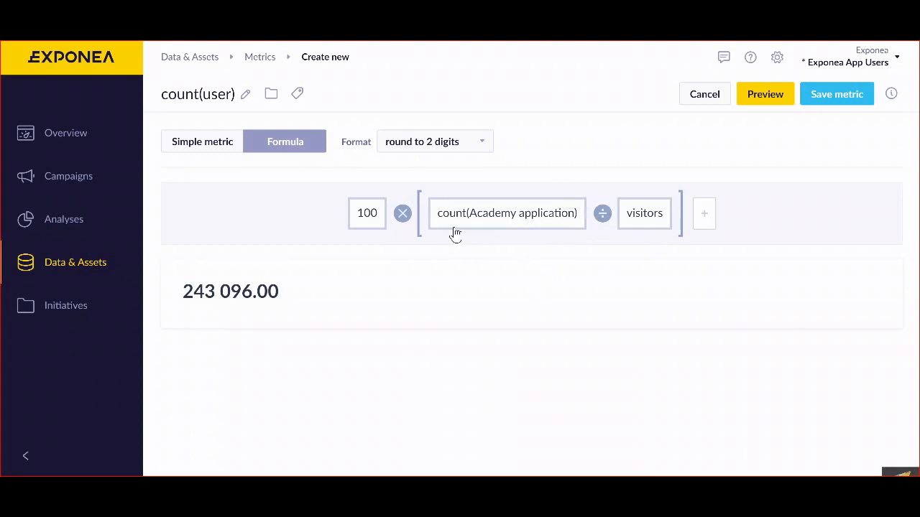
{"action": "mouse_move", "coordinate": [506, 227]}
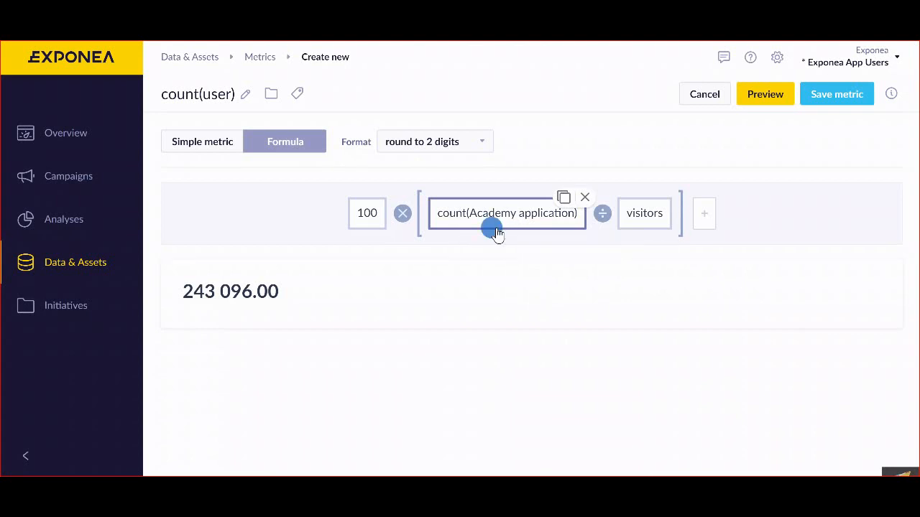
- Review the count(Academy application) and visitors terms, then return to the simple user count
{"action": "left_click", "coordinate": [506, 212]}
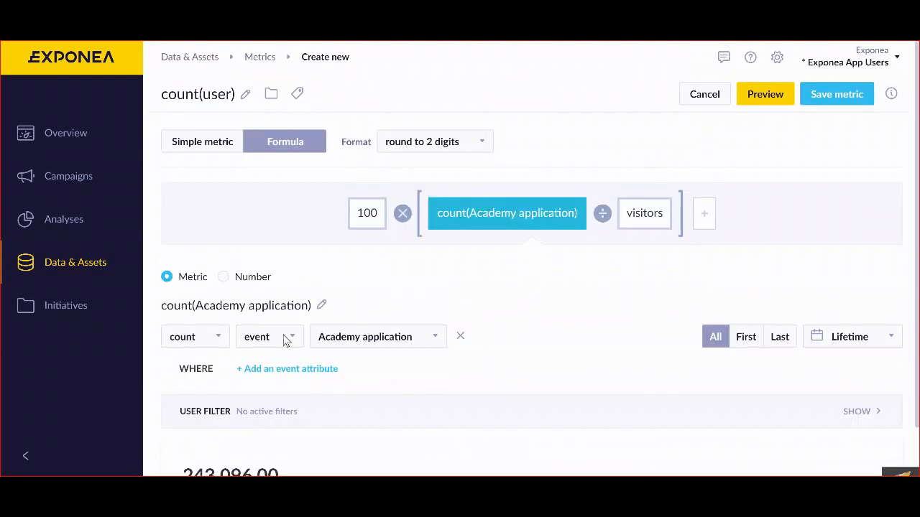
{"action": "mouse_move", "coordinate": [342, 411]}
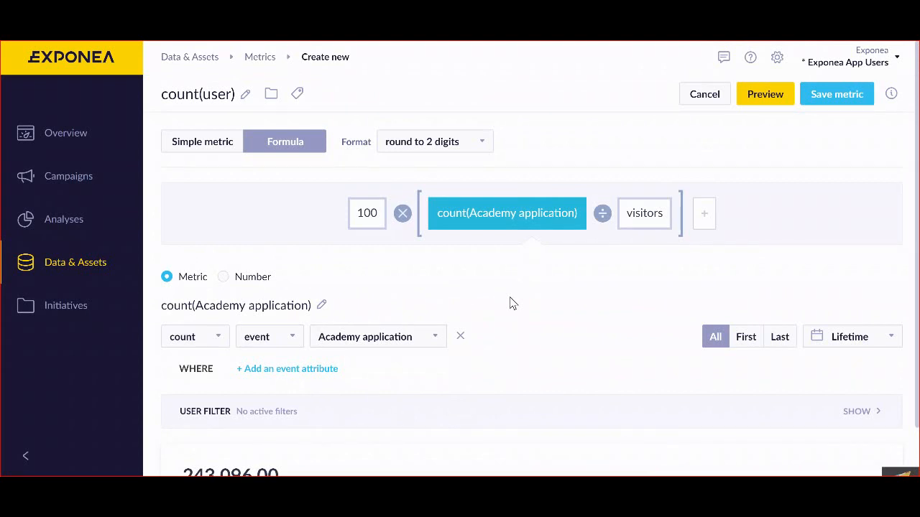
{"action": "mouse_move", "coordinate": [644, 215]}
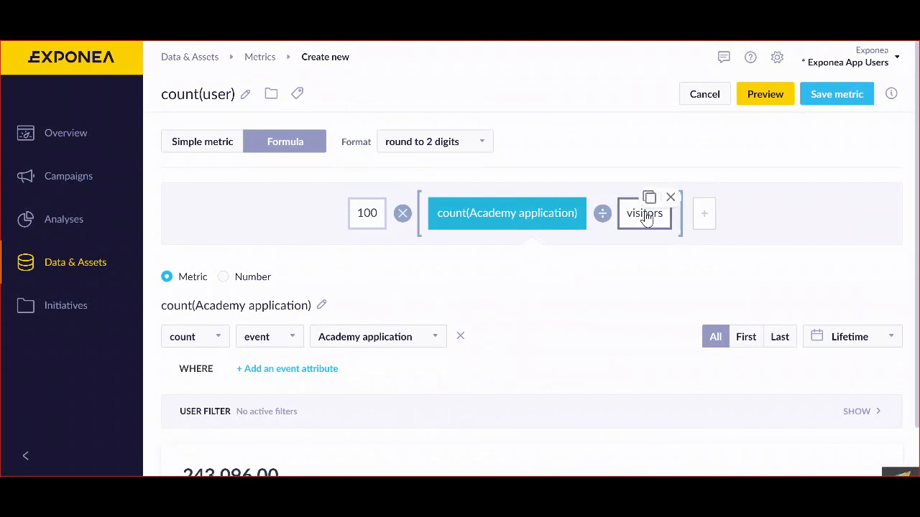
{"action": "left_click", "coordinate": [644, 213]}
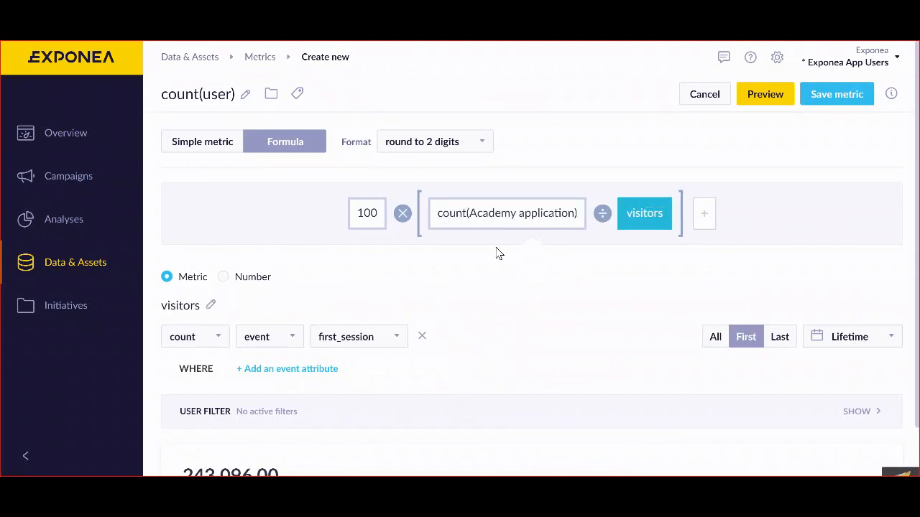
{"action": "mouse_move", "coordinate": [746, 336]}
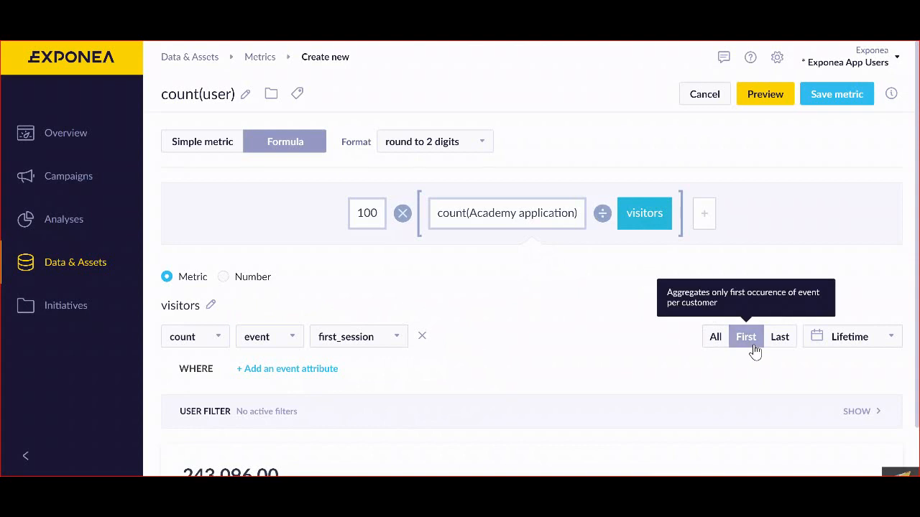
{"action": "mouse_move", "coordinate": [365, 224]}
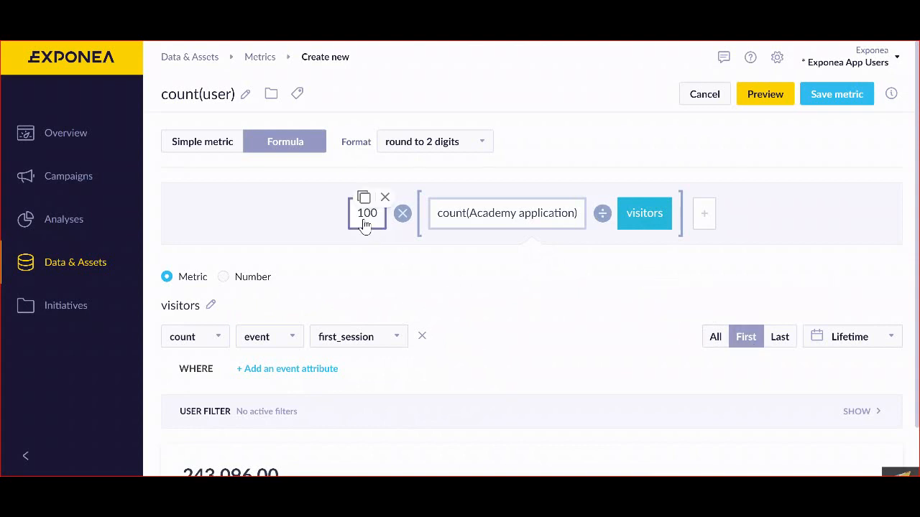
{"action": "mouse_move", "coordinate": [366, 225]}
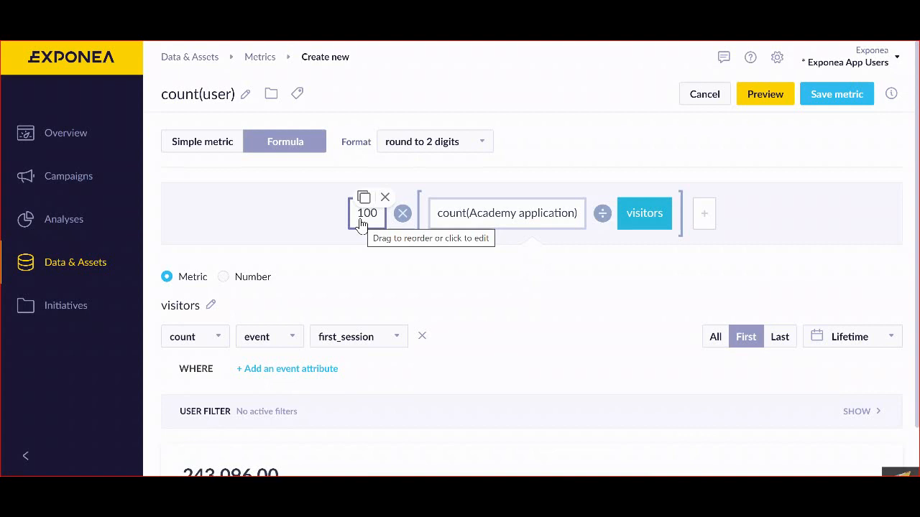
{"action": "mouse_move", "coordinate": [213, 159]}
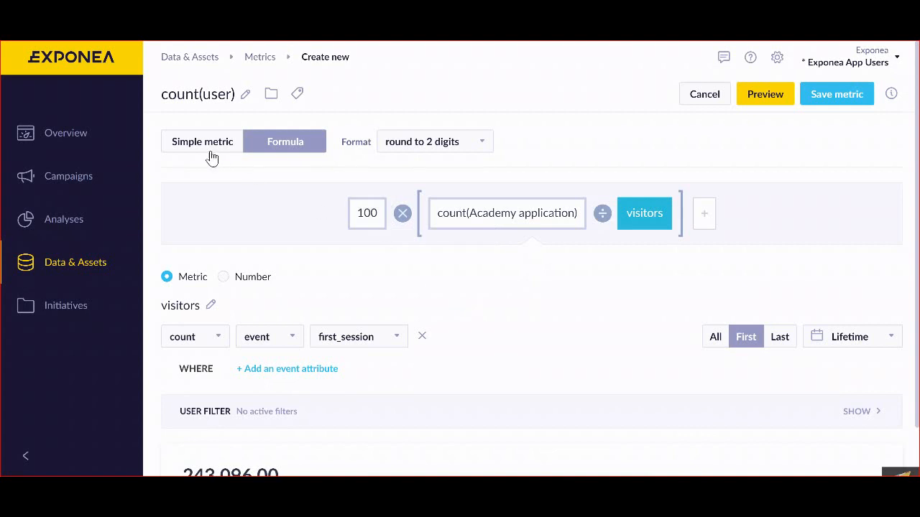
{"action": "mouse_move", "coordinate": [451, 161]}
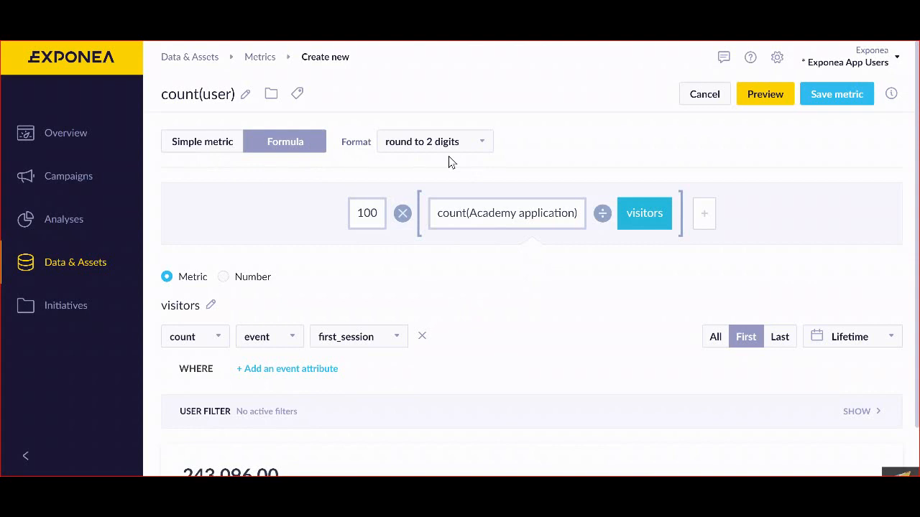
{"action": "left_click", "coordinate": [202, 141]}
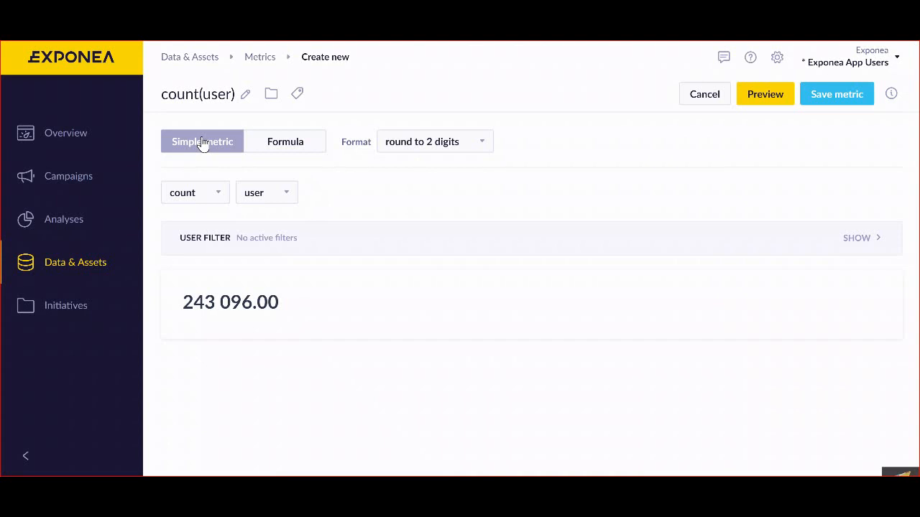
- Choose the default output format so the count reads 243096 without decimals
{"action": "left_click", "coordinate": [435, 142]}
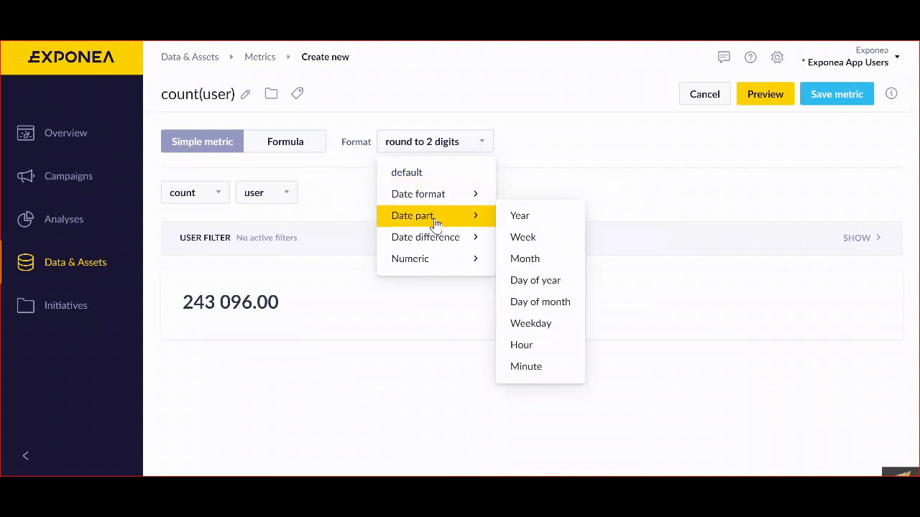
{"action": "mouse_move", "coordinate": [419, 194]}
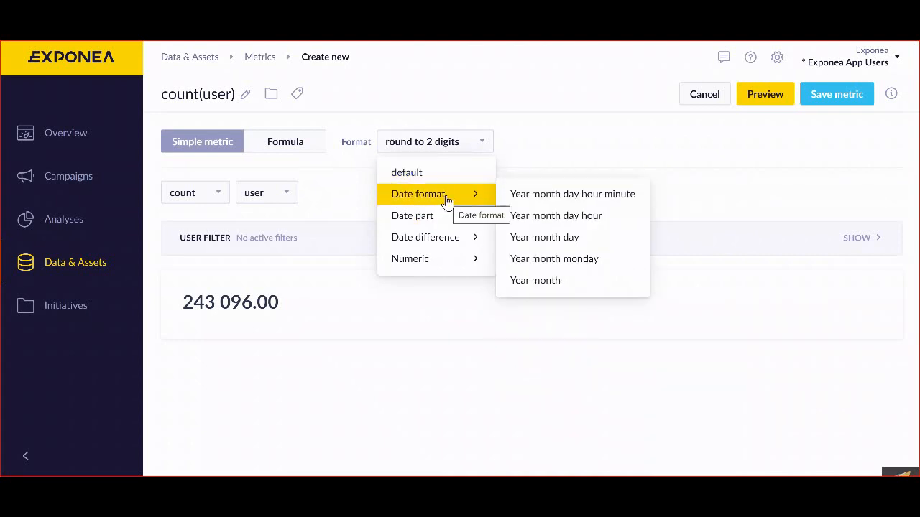
{"action": "left_click", "coordinate": [407, 173]}
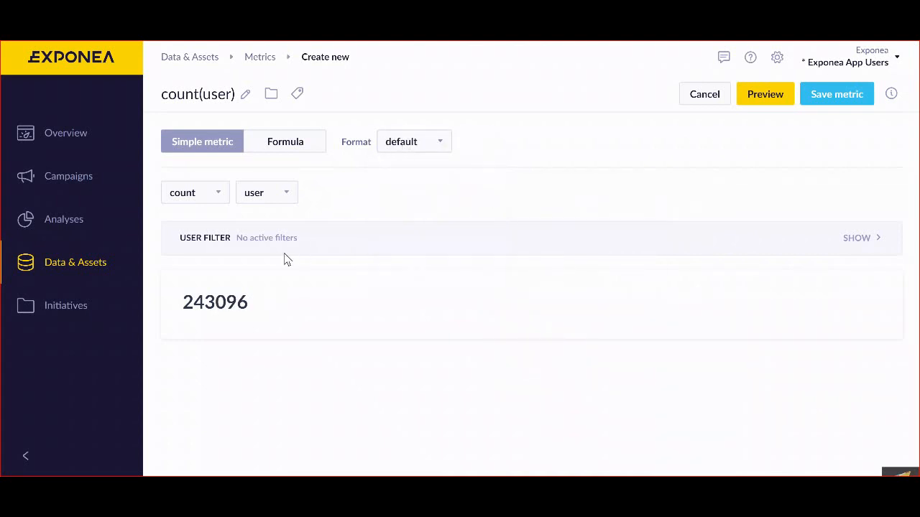
{"action": "left_click", "coordinate": [414, 141]}
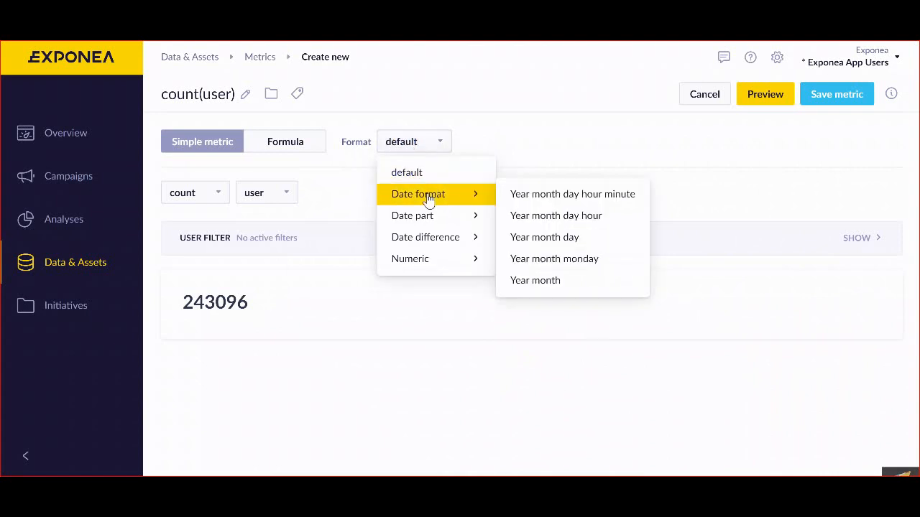
{"action": "mouse_move", "coordinate": [429, 201]}
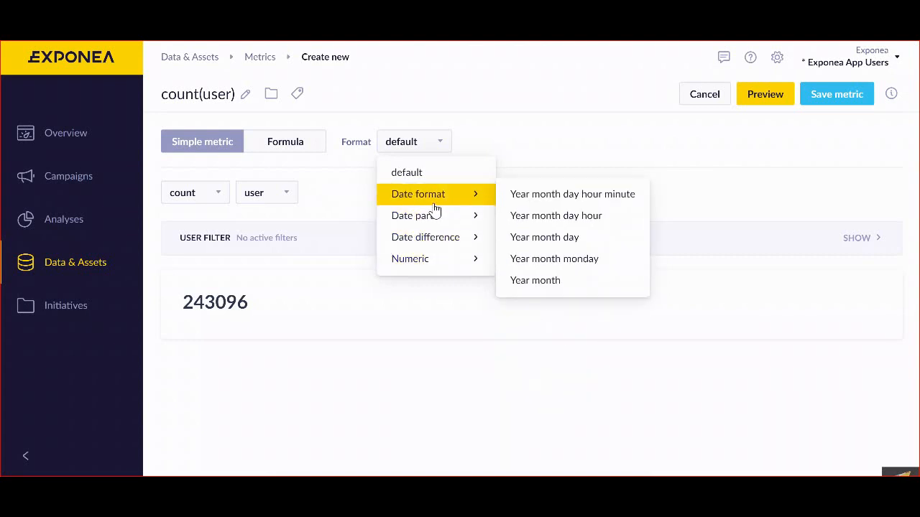
{"action": "mouse_move", "coordinate": [435, 218]}
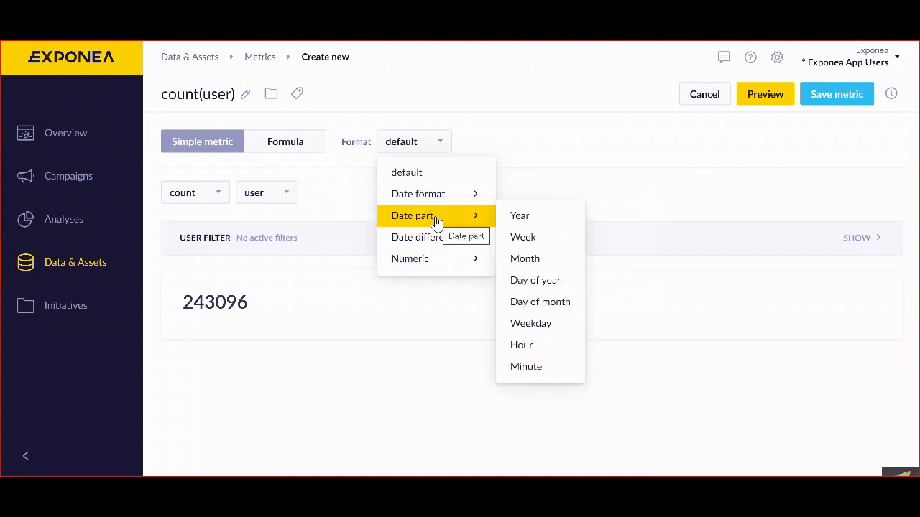
{"action": "mouse_move", "coordinate": [435, 238]}
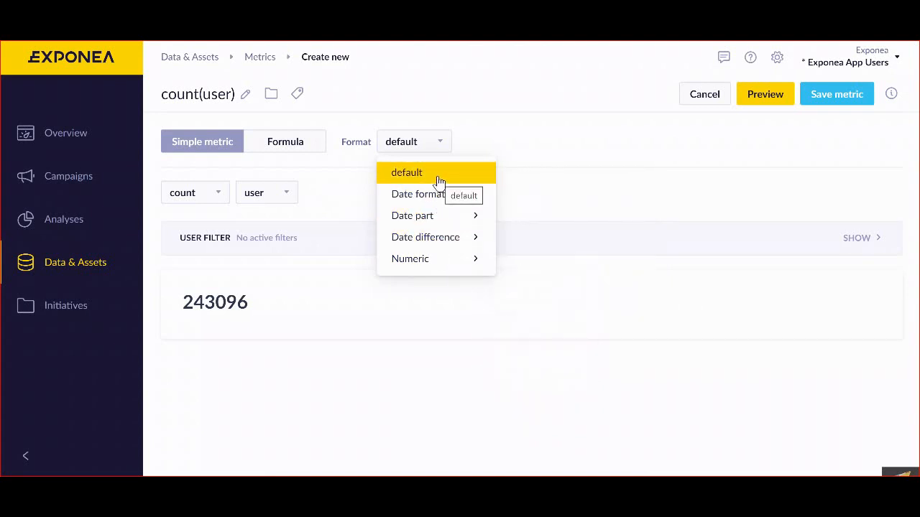
{"action": "left_click", "coordinate": [406, 172]}
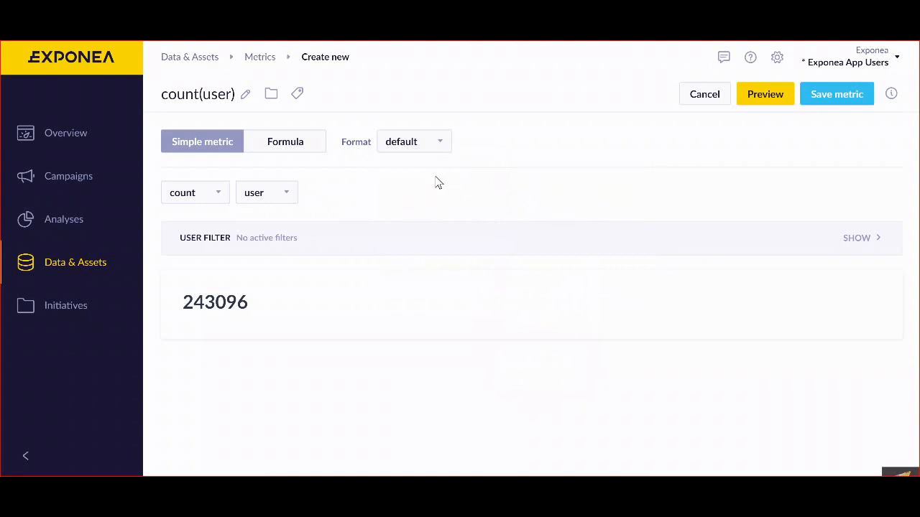
{"action": "mouse_move", "coordinate": [224, 192]}
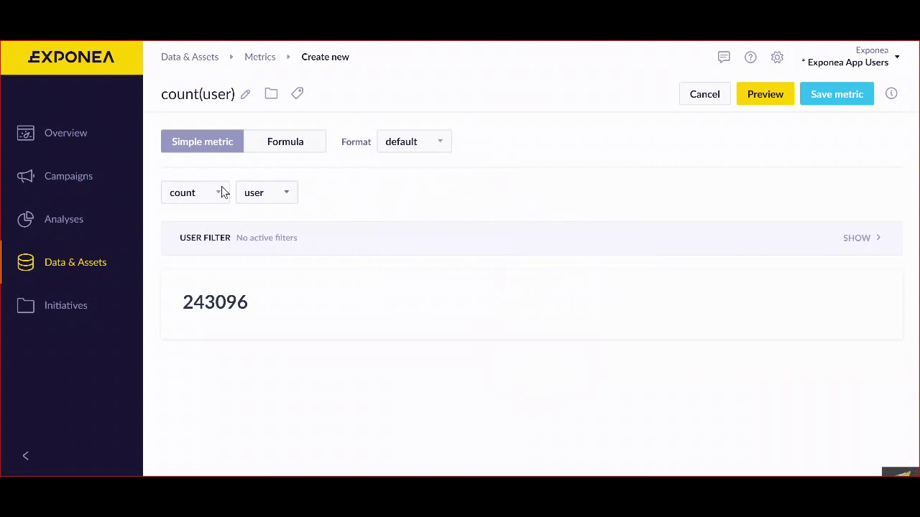
{"action": "mouse_move", "coordinate": [289, 157]}
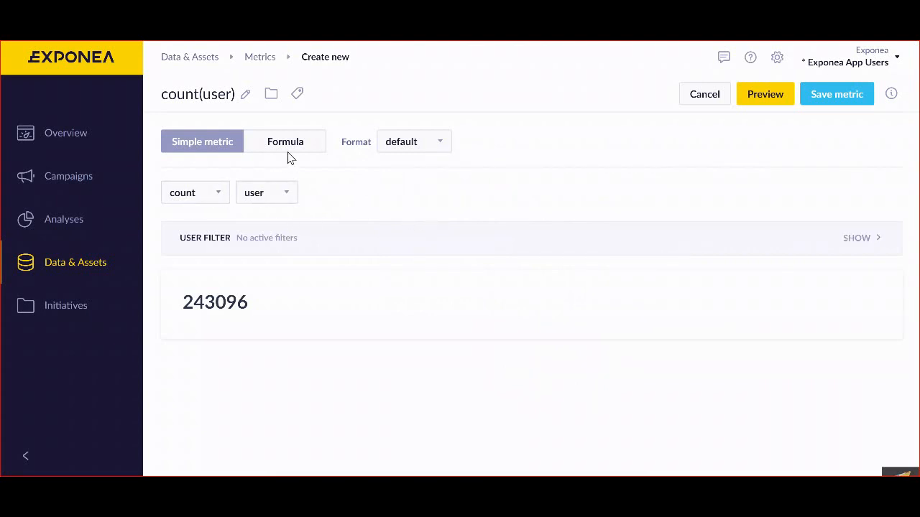
- Review the aggregation and user/event choices unchanged, then show the formula view again
{"action": "left_click", "coordinate": [196, 192]}
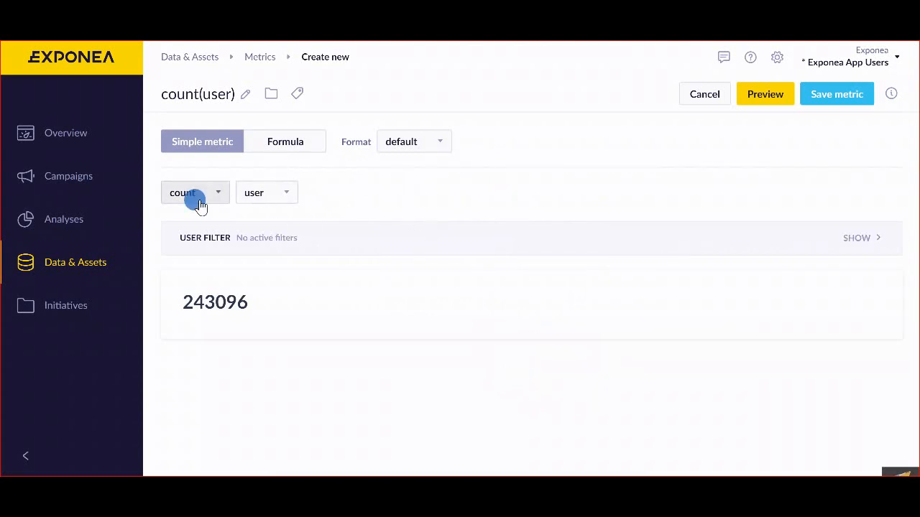
{"action": "left_click", "coordinate": [195, 193]}
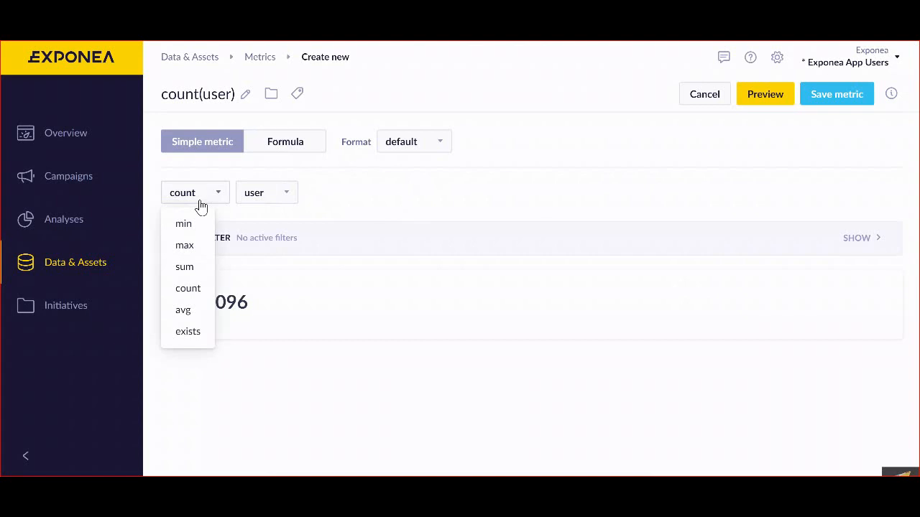
{"action": "mouse_move", "coordinate": [187, 224]}
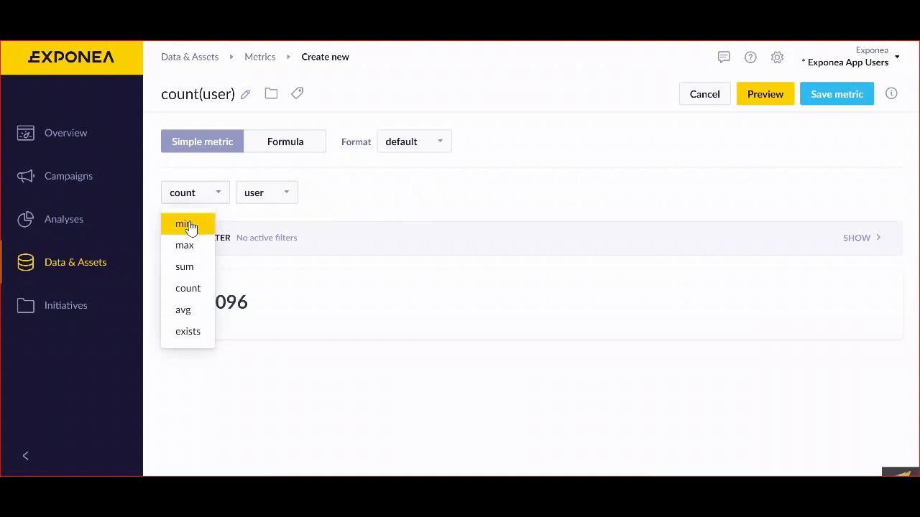
{"action": "mouse_move", "coordinate": [210, 204]}
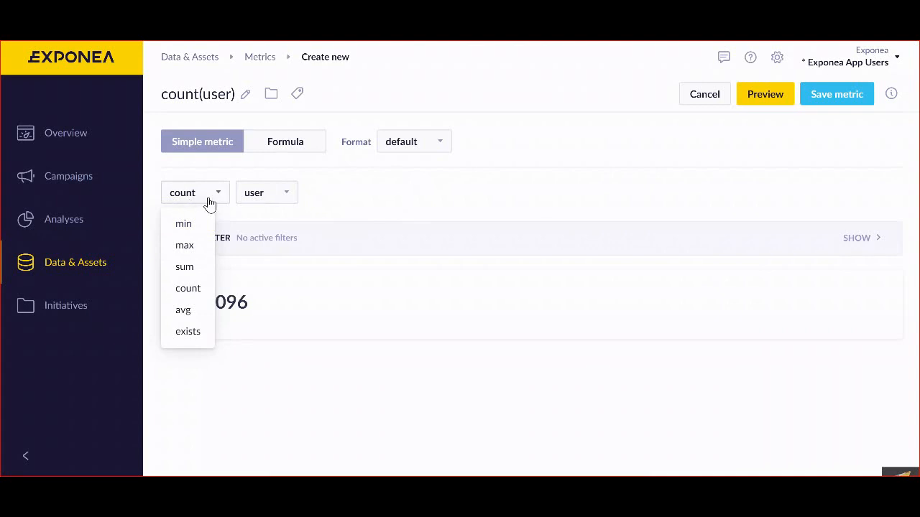
{"action": "left_click", "coordinate": [267, 193]}
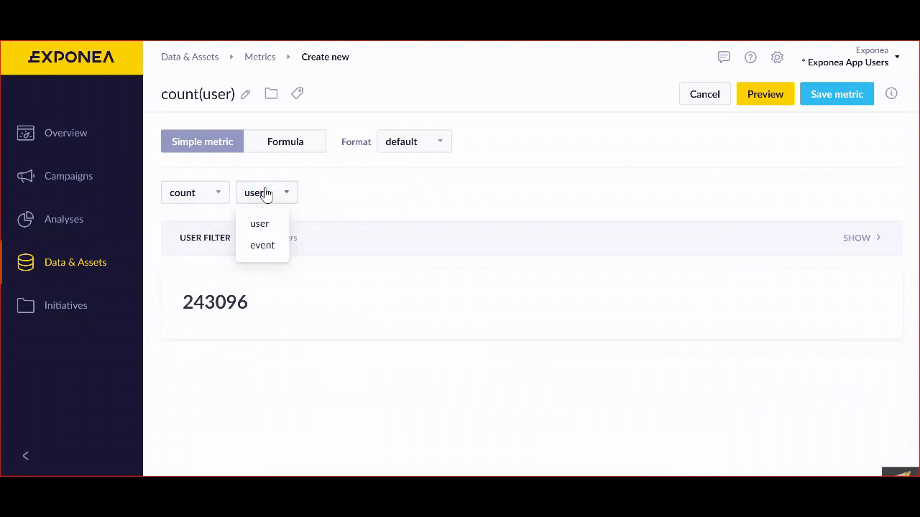
{"action": "left_click", "coordinate": [258, 224]}
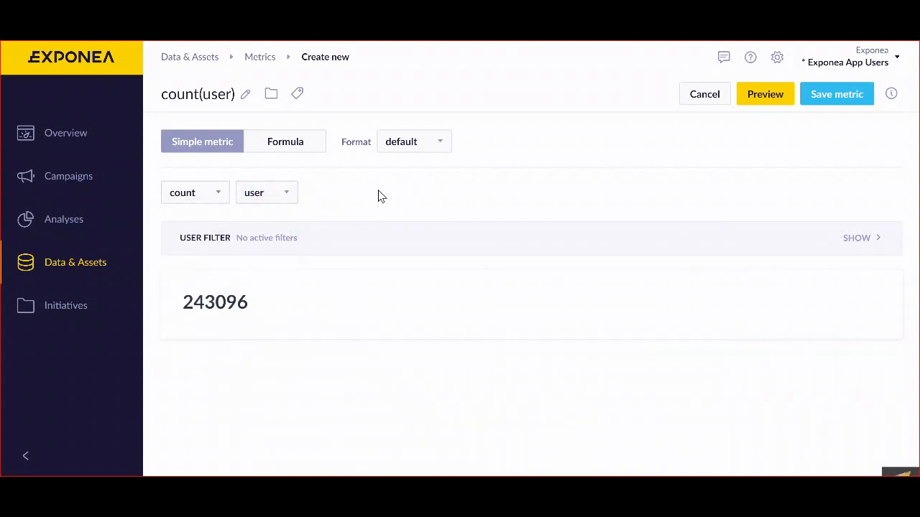
{"action": "left_click", "coordinate": [284, 141]}
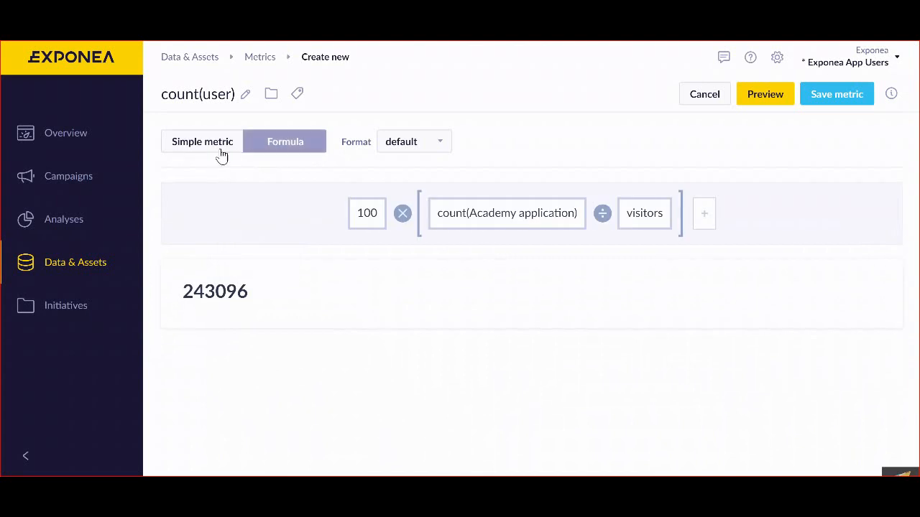
- Return to the simple count(user) metric showing 243096
{"action": "left_click", "coordinate": [201, 140]}
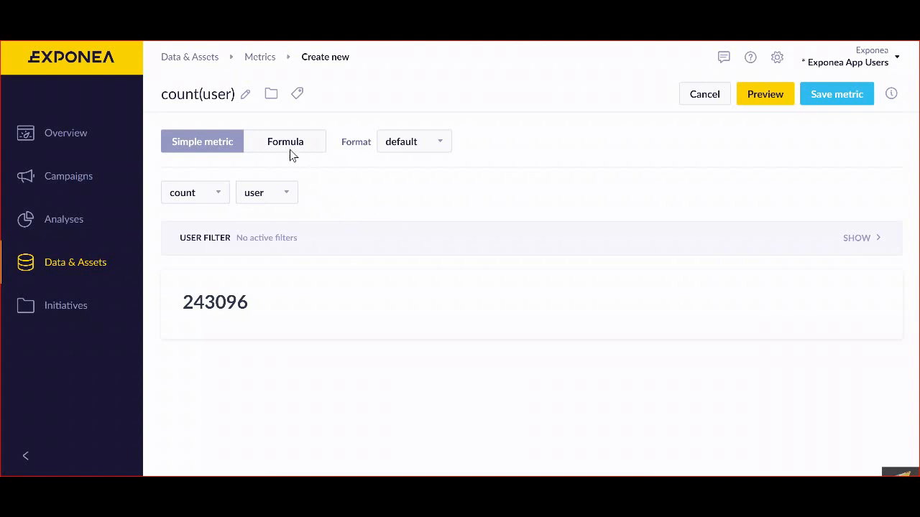
{"action": "mouse_move", "coordinate": [851, 115]}
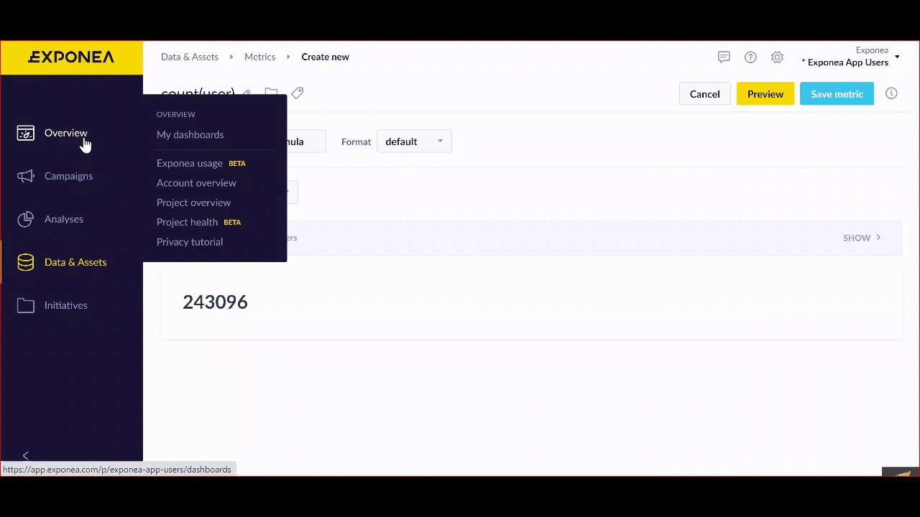
{"action": "mouse_move", "coordinate": [71, 159]}
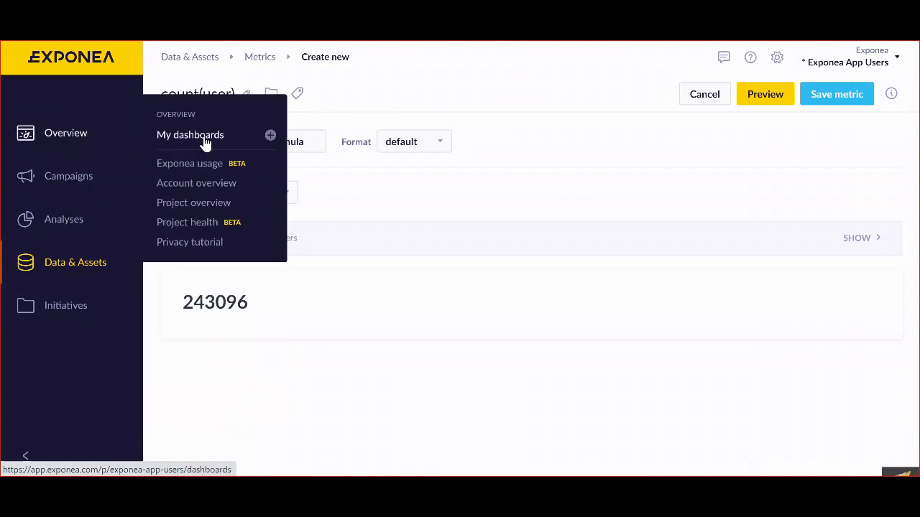
{"action": "mouse_move", "coordinate": [547, 178]}
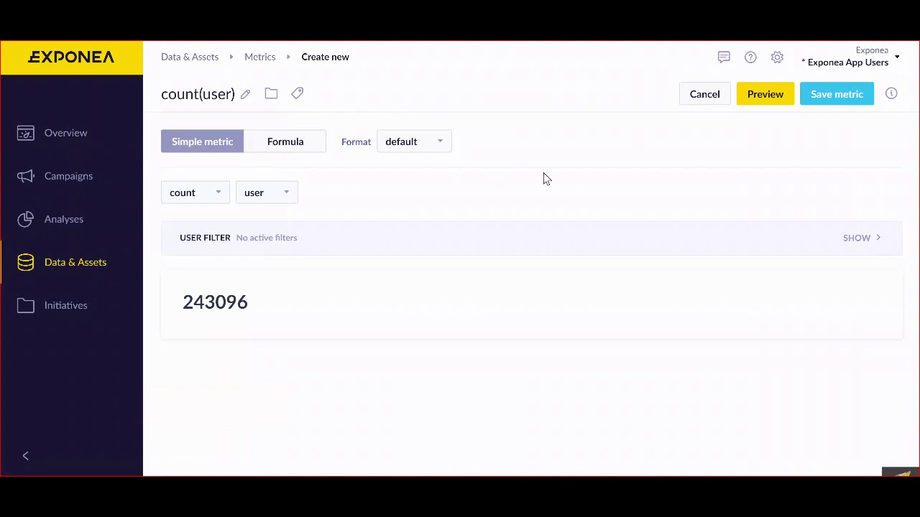